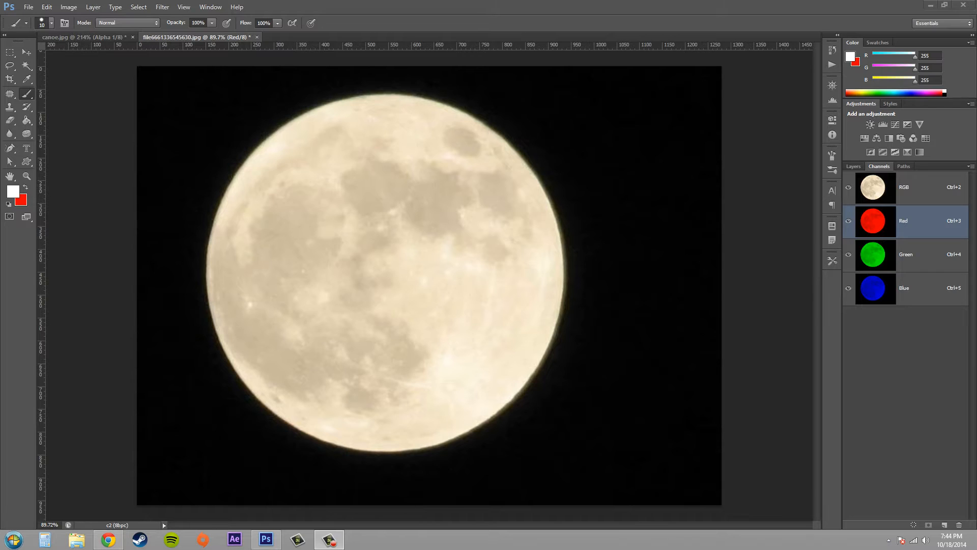
mouse_move(968, 267)
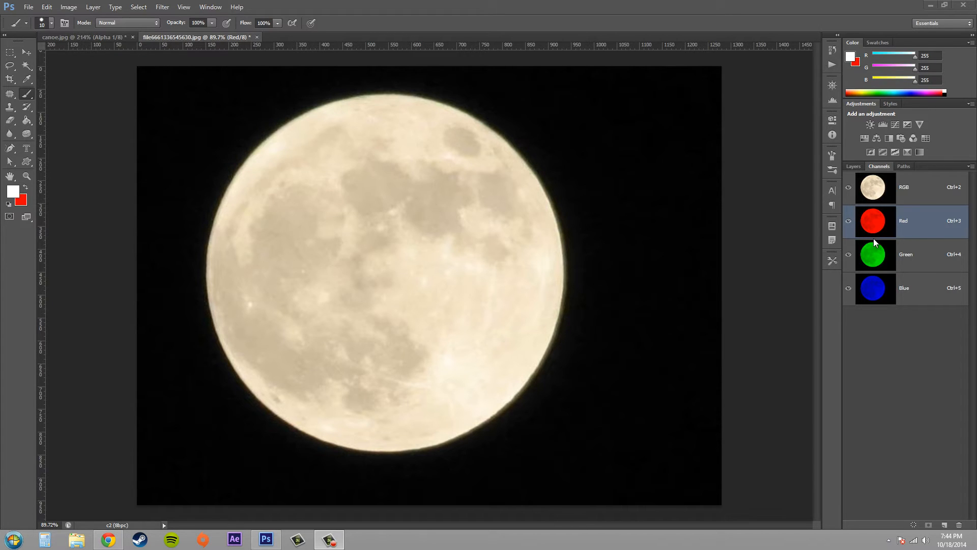
mouse_move(910, 252)
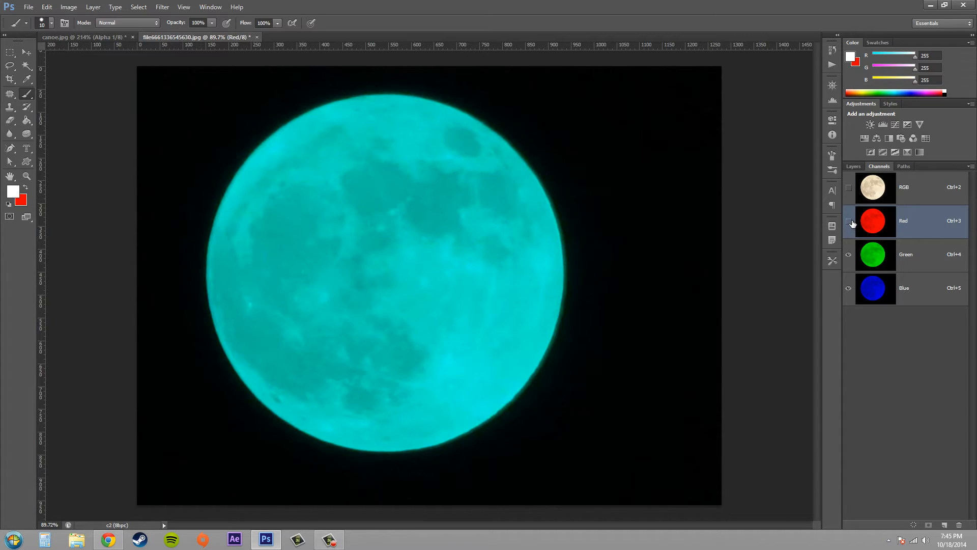
Hide the Green channel and make Blue the only visible, active channel
click(903, 287)
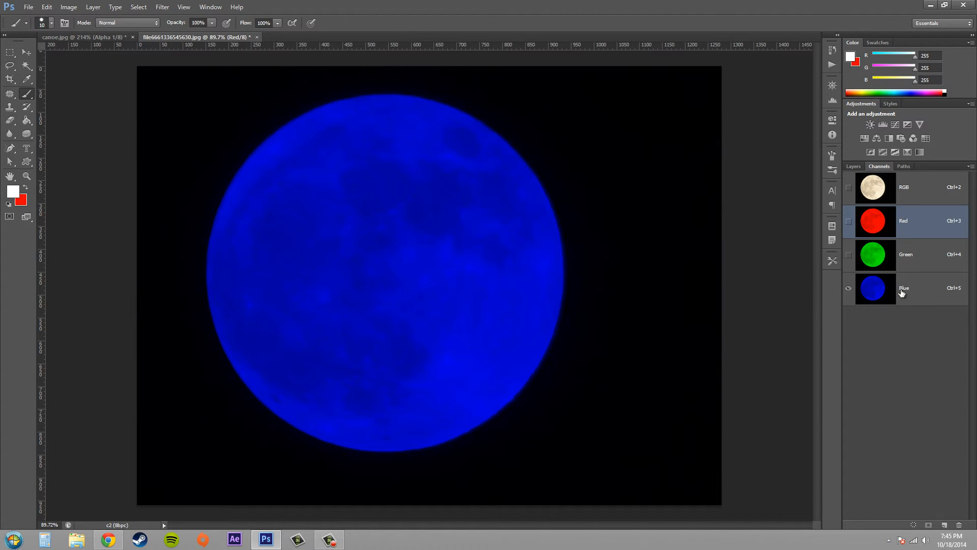
click(904, 289)
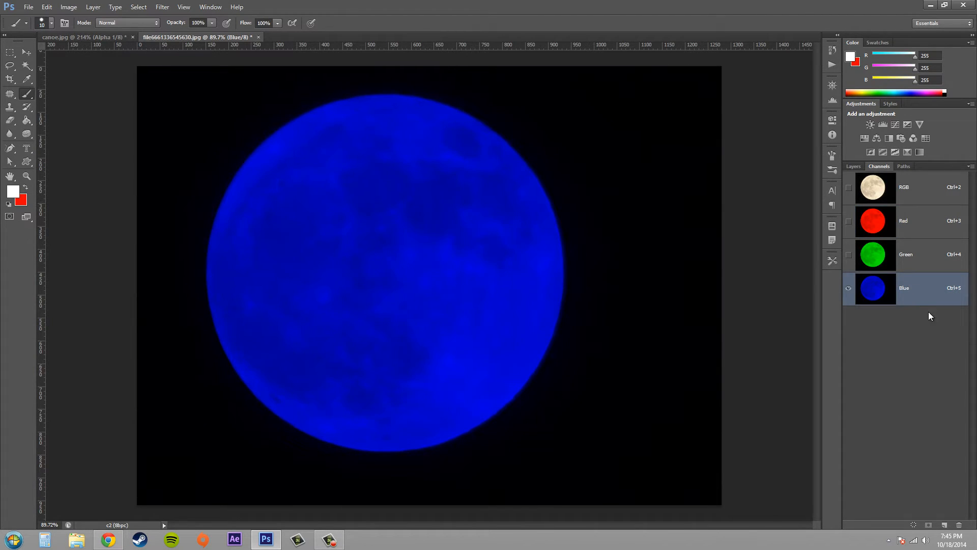
mouse_move(918, 316)
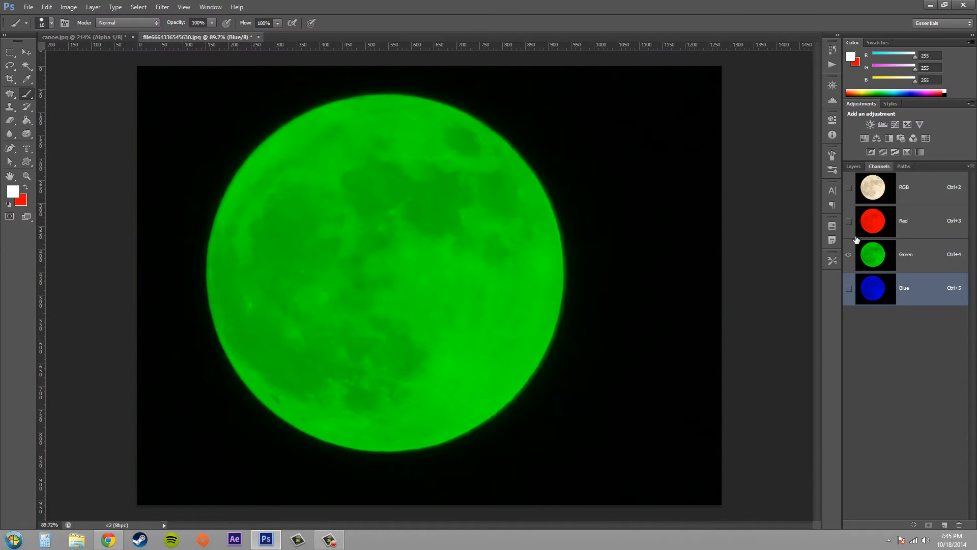
mouse_move(848, 255)
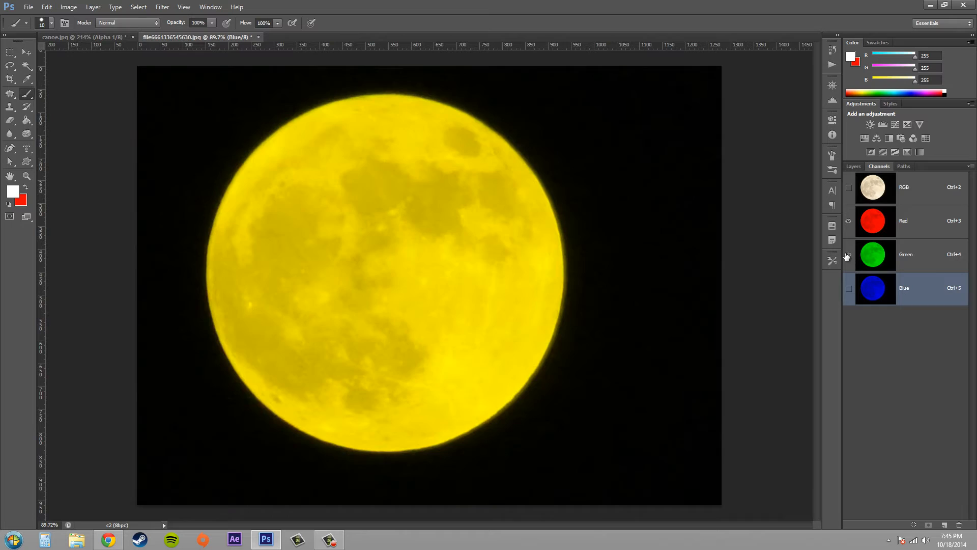
click(848, 254)
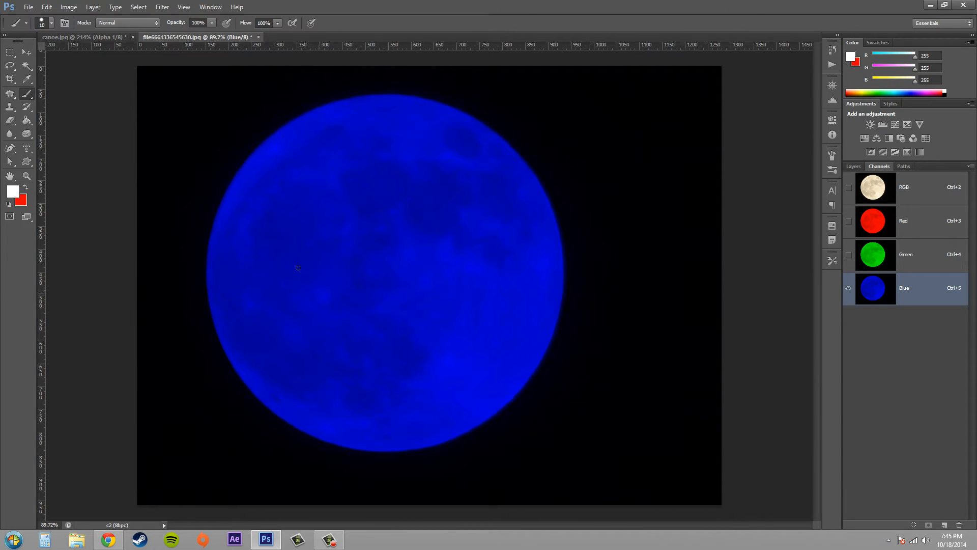
mouse_move(859, 285)
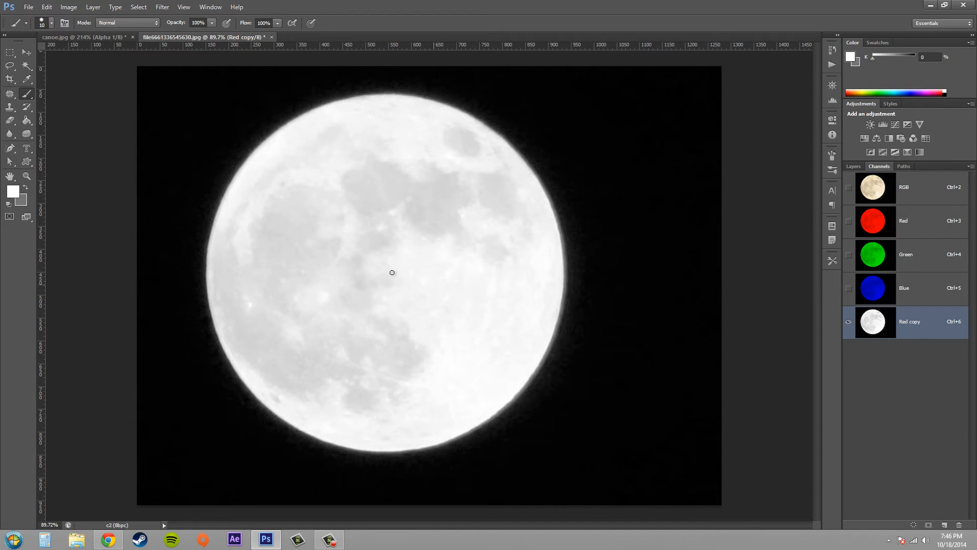
mouse_move(419, 268)
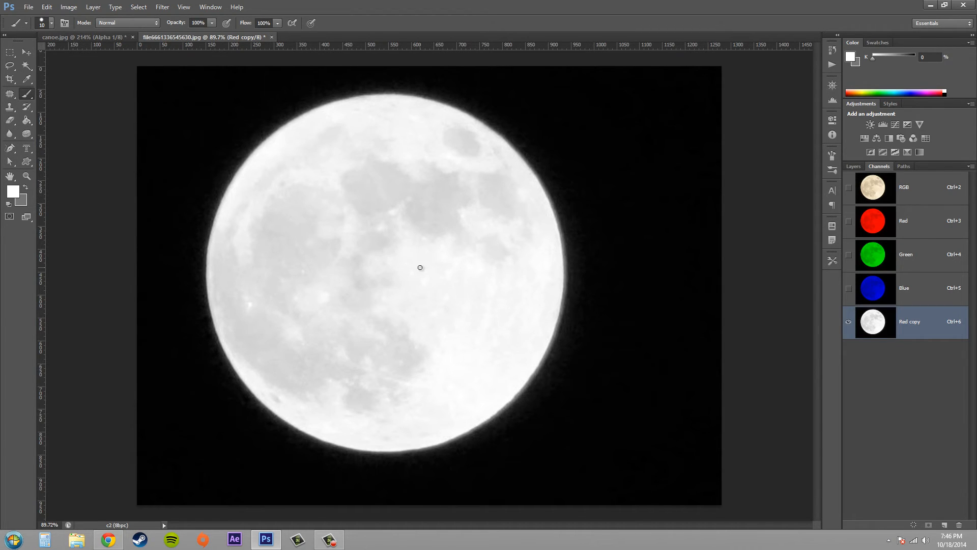
mouse_move(292, 142)
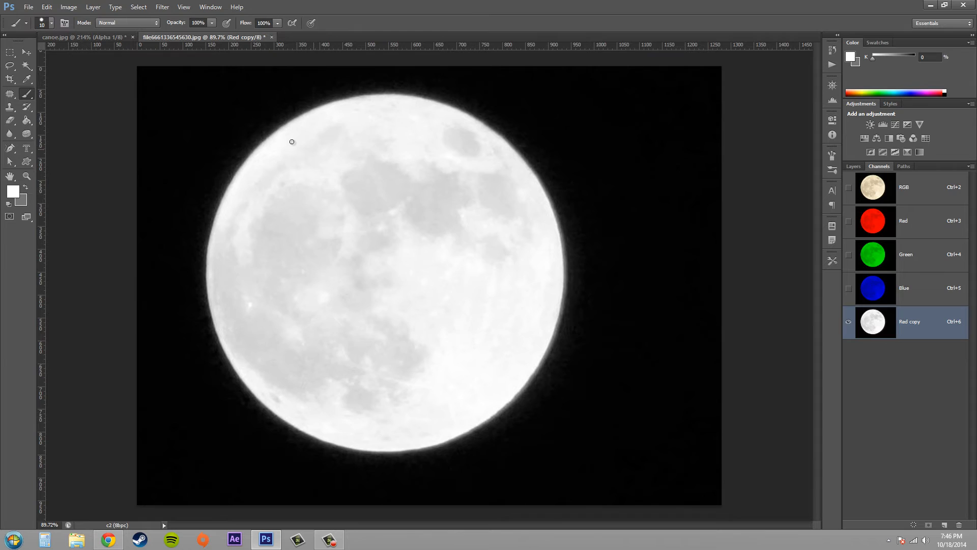
mouse_move(381, 358)
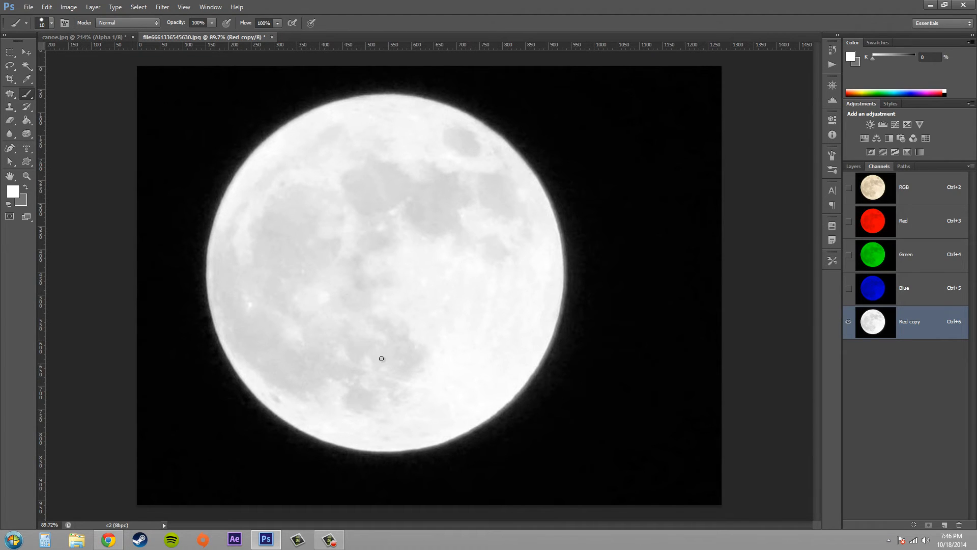
mouse_move(372, 194)
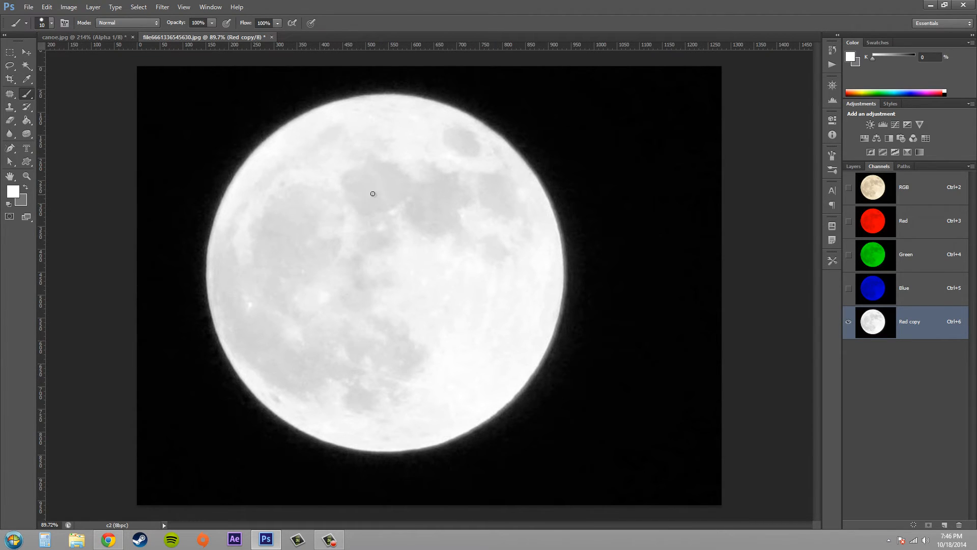
mouse_move(337, 139)
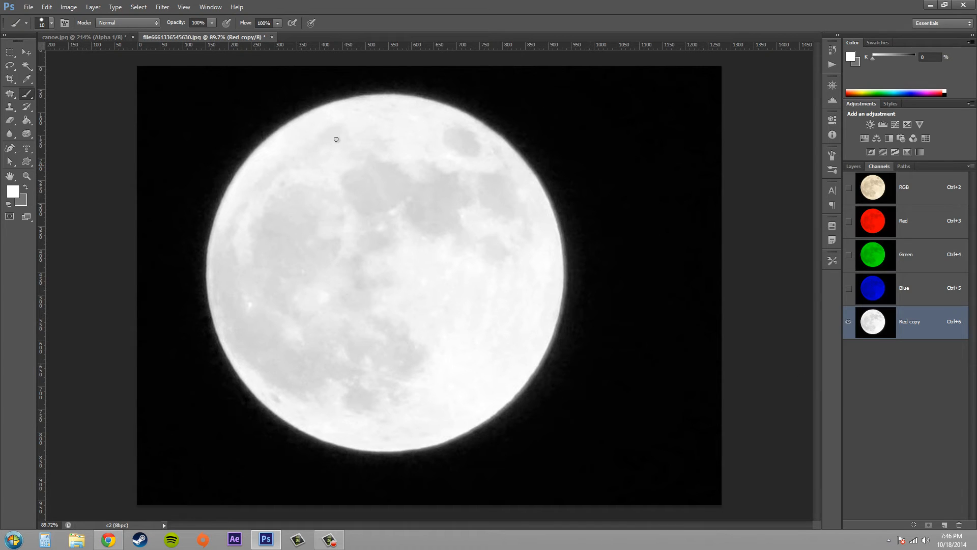
Apply Threshold to the Red copy channel at level 108 so the moon turns solid white
click(77, 7)
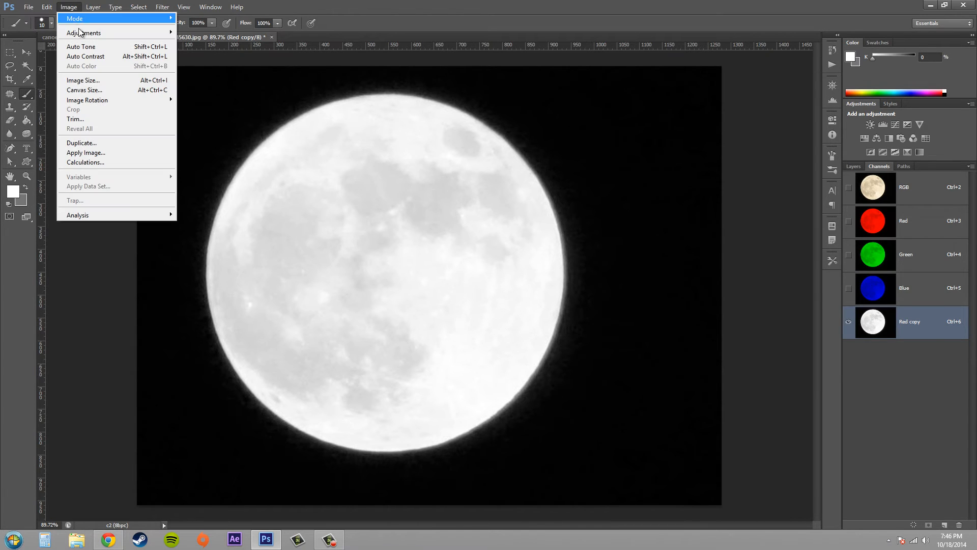
mouse_move(80, 32)
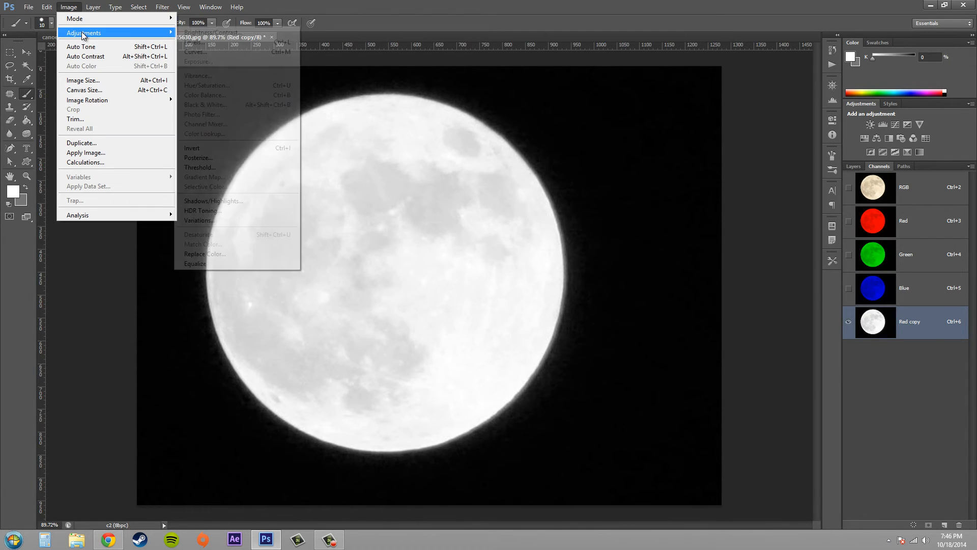
click(200, 167)
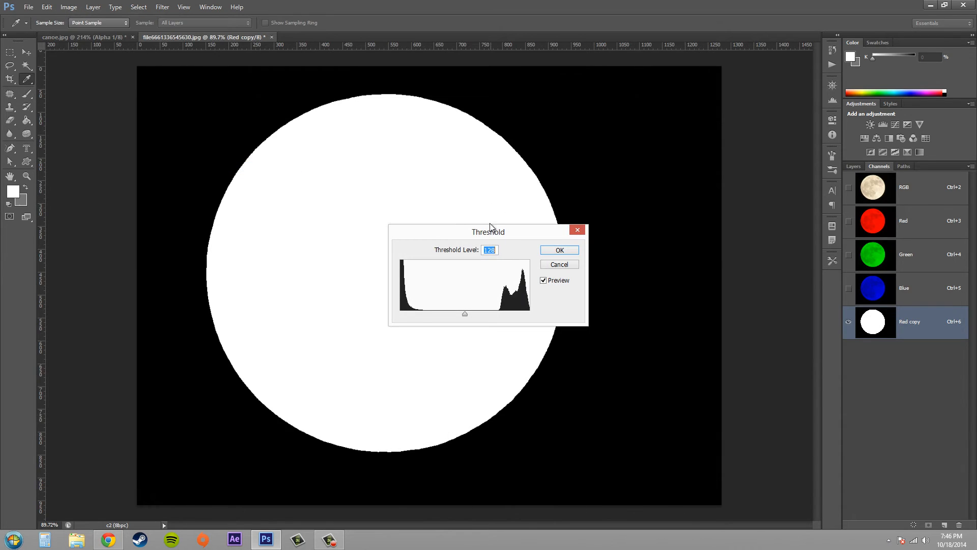
drag(489, 231, 716, 411)
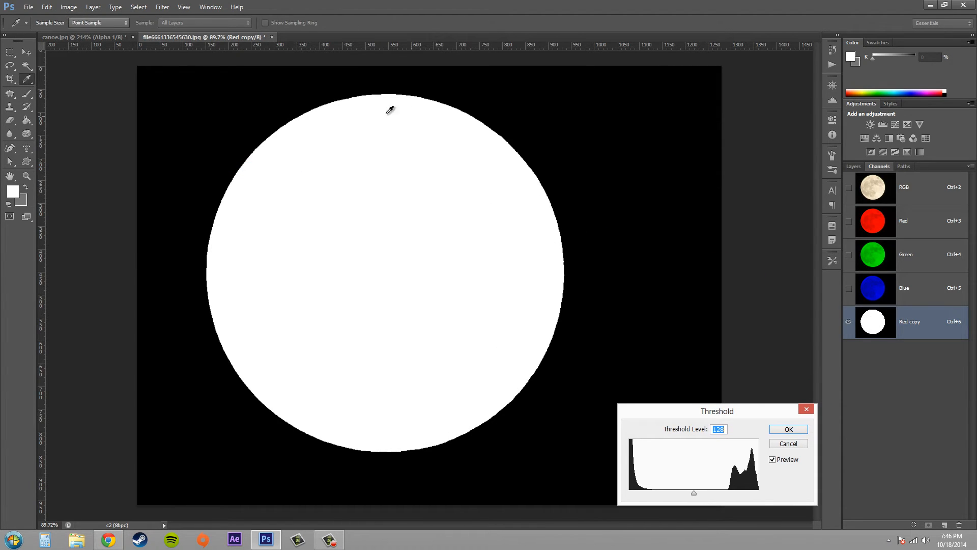
mouse_move(375, 216)
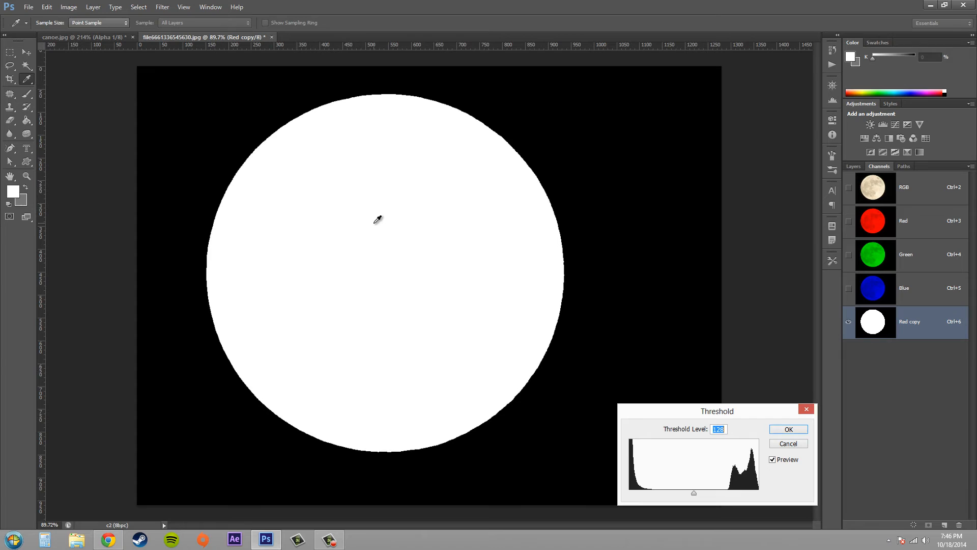
mouse_move(701, 506)
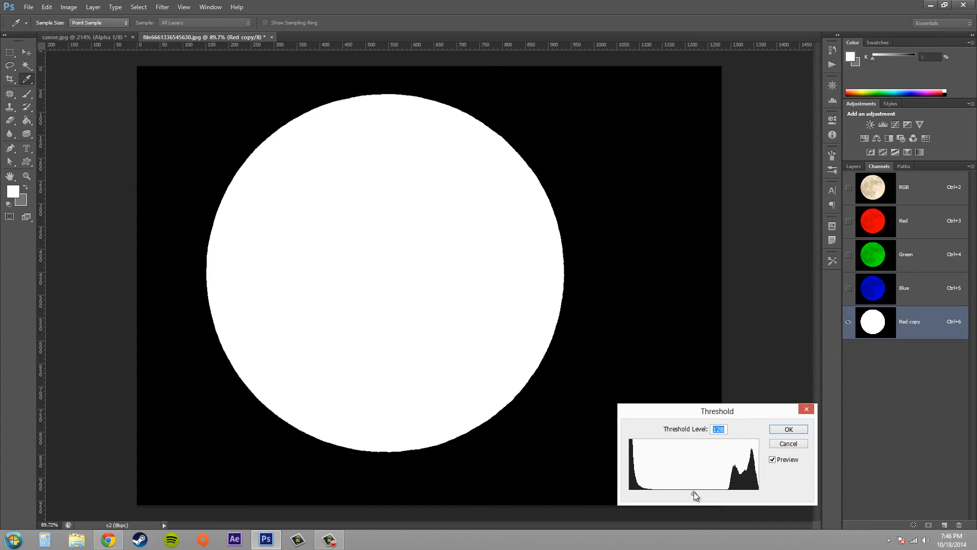
drag(695, 493, 648, 493)
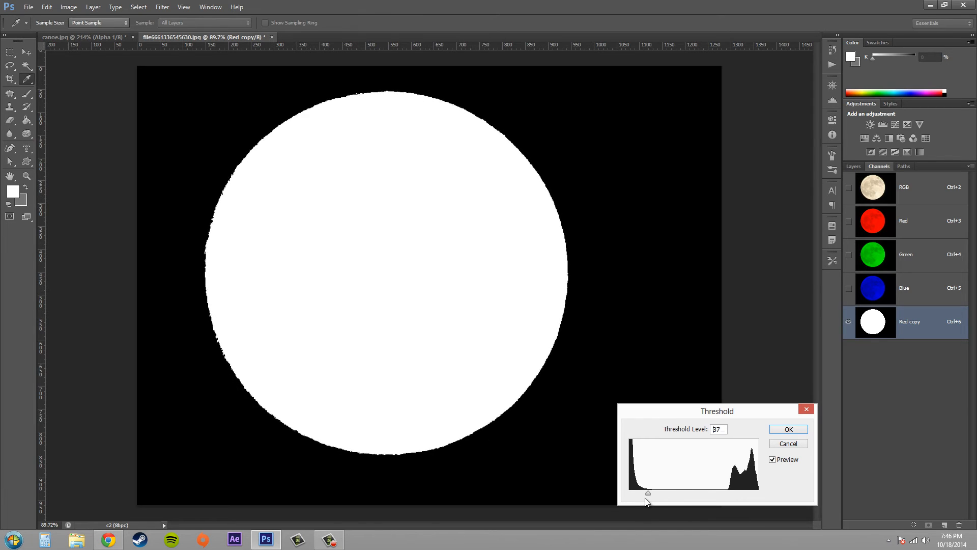
drag(648, 493, 734, 492)
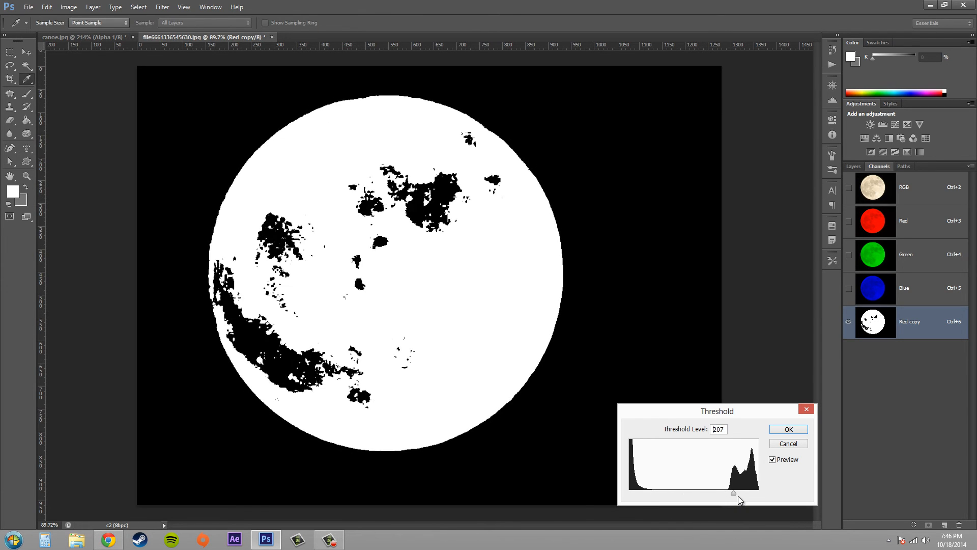
drag(734, 494, 717, 493)
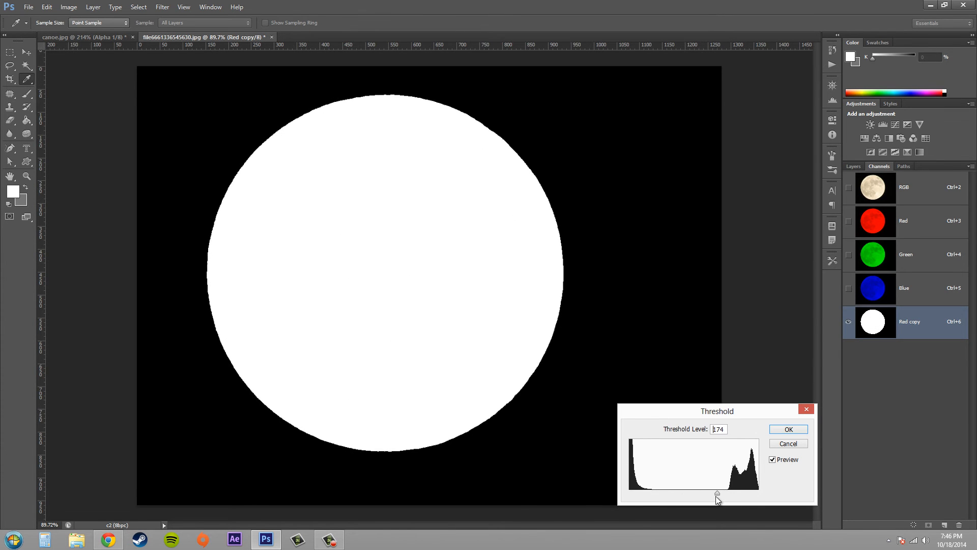
drag(717, 494, 686, 493)
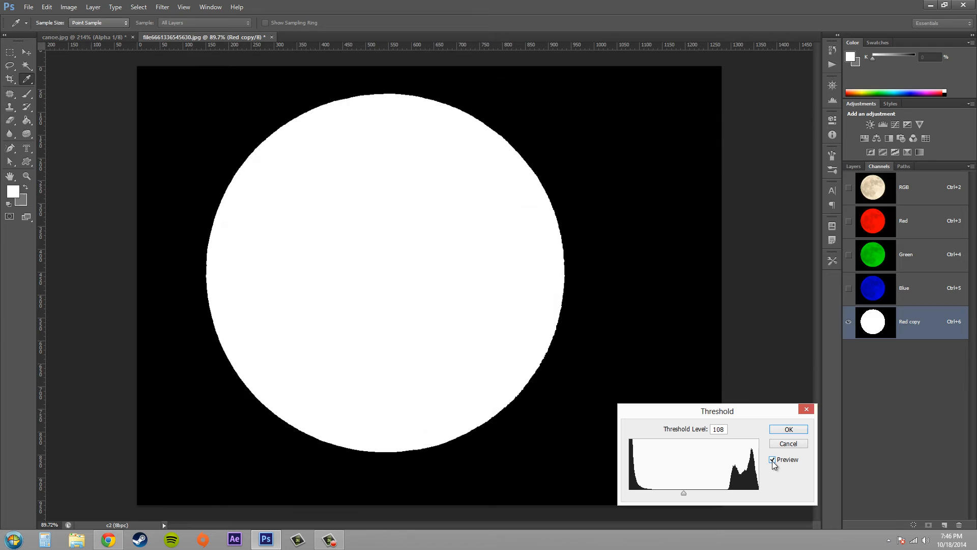
mouse_move(781, 430)
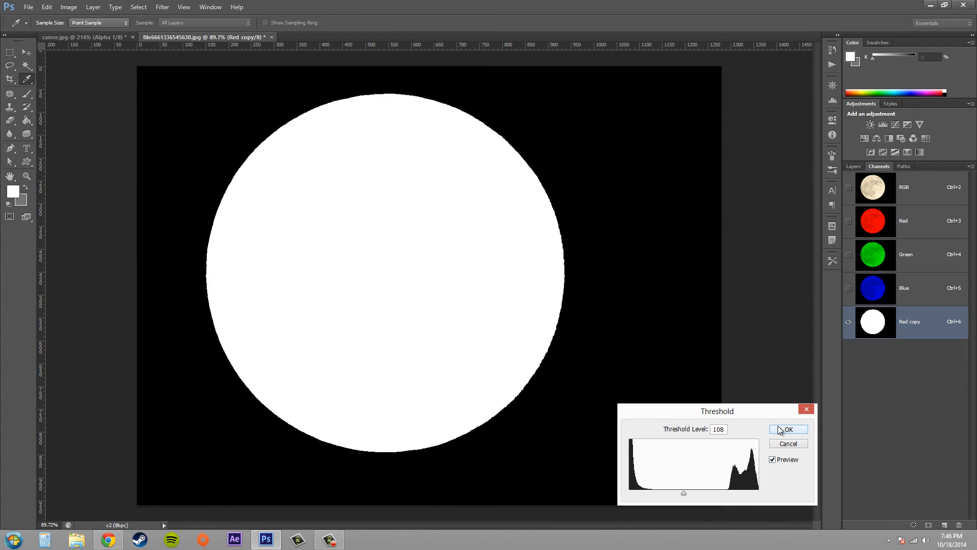
click(788, 429)
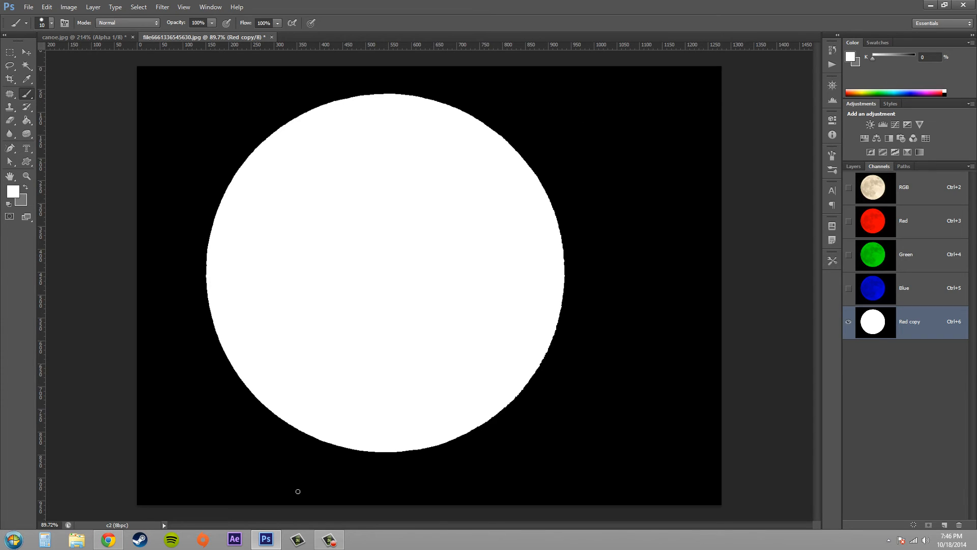
mouse_move(919, 230)
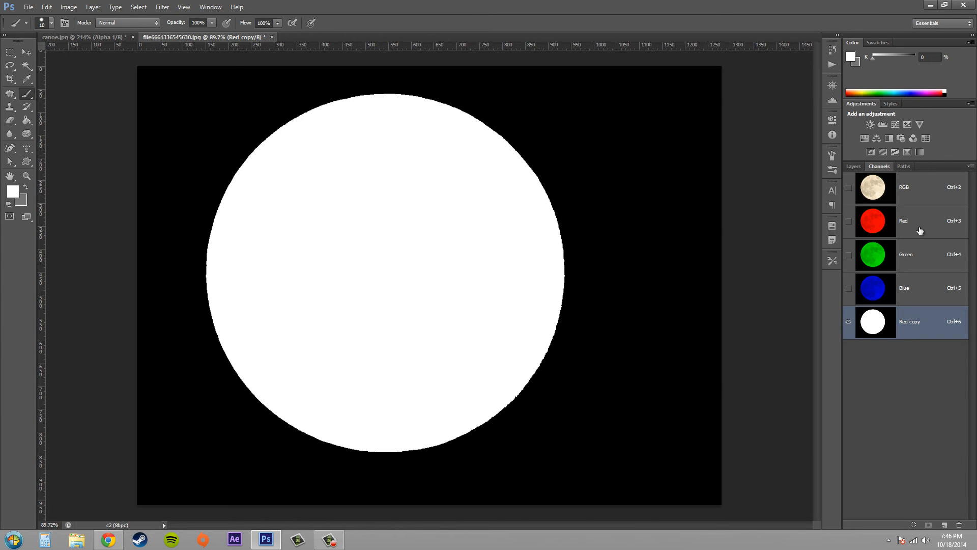
click(918, 221)
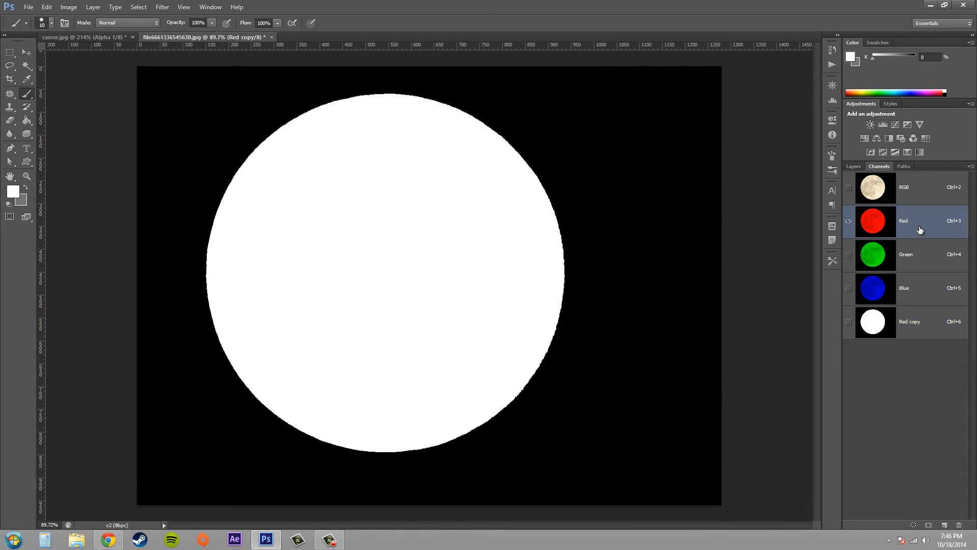
click(910, 322)
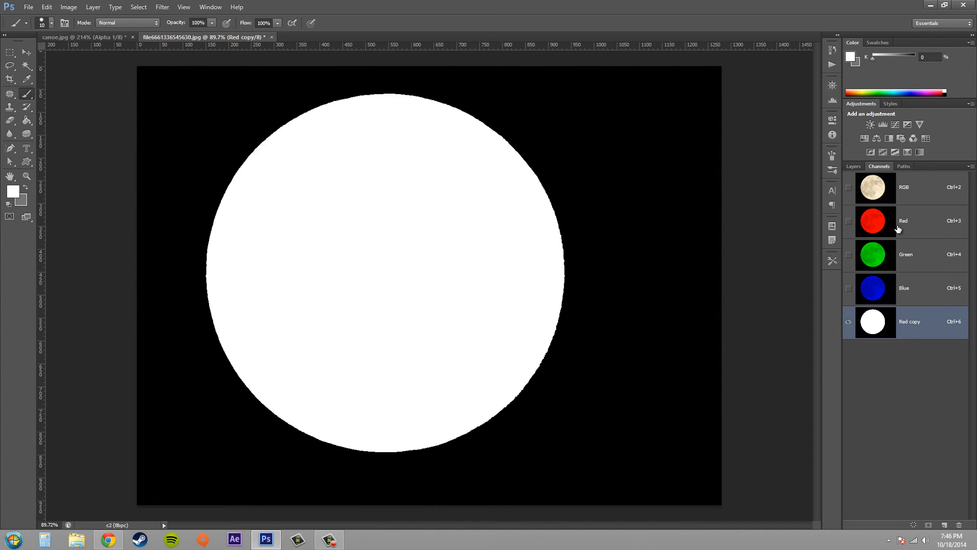
mouse_move(926, 220)
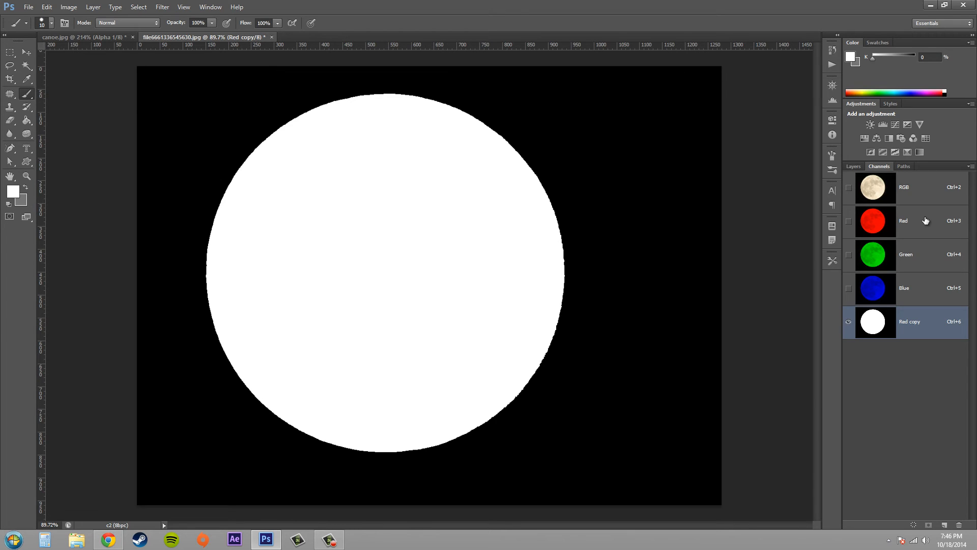
mouse_move(807, 265)
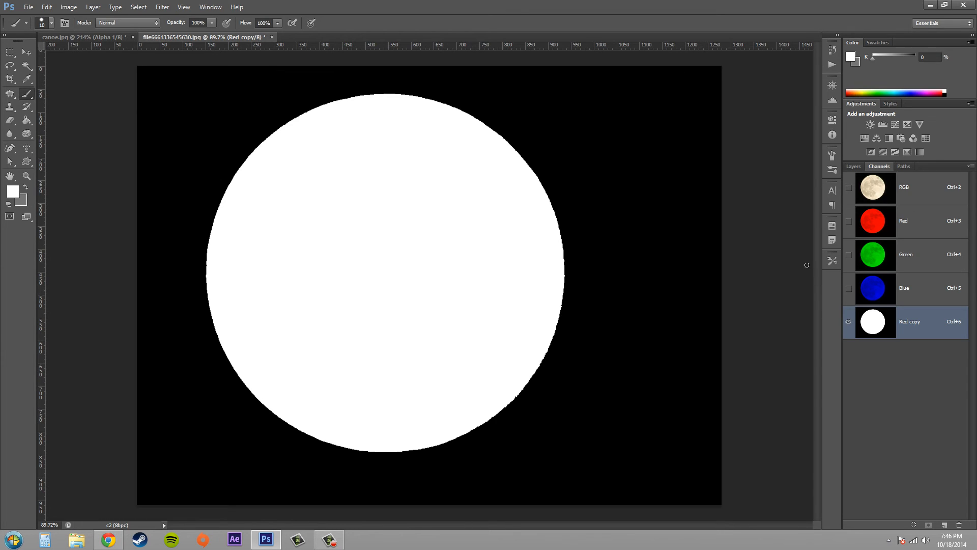
mouse_move(668, 255)
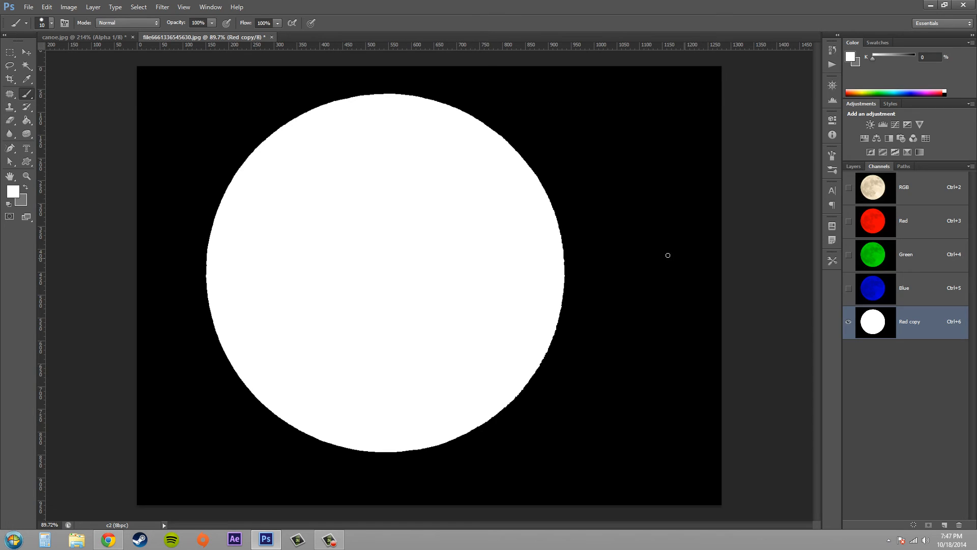
mouse_move(234, 85)
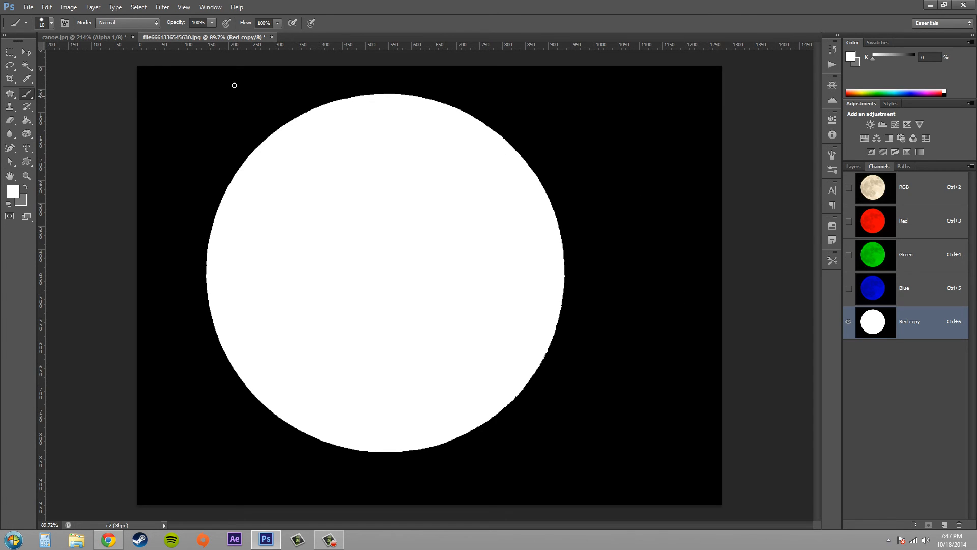
mouse_move(147, 326)
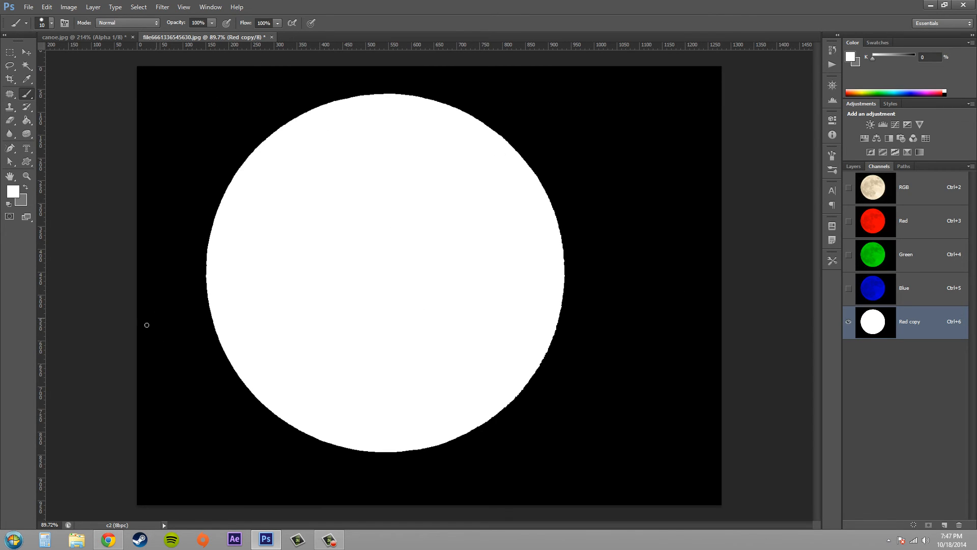
mouse_move(149, 285)
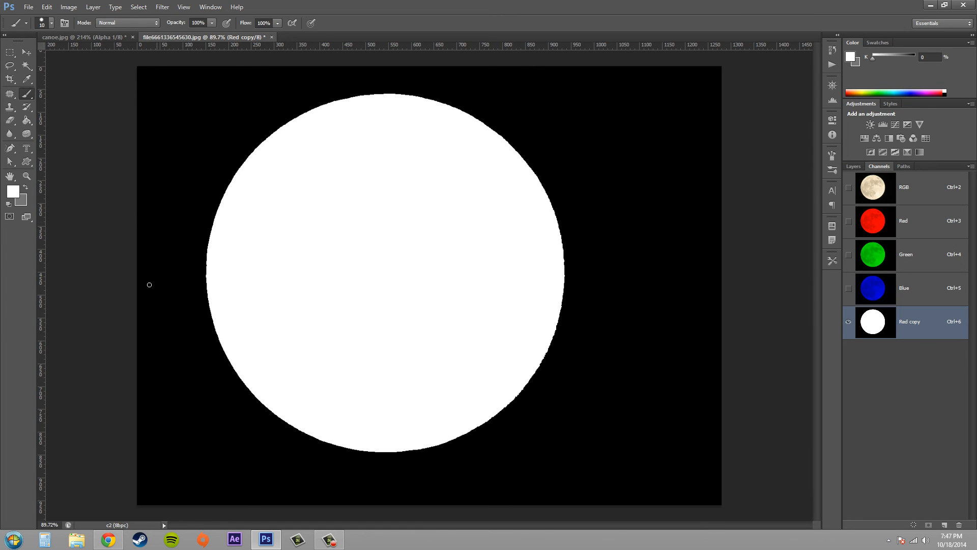
mouse_move(694, 309)
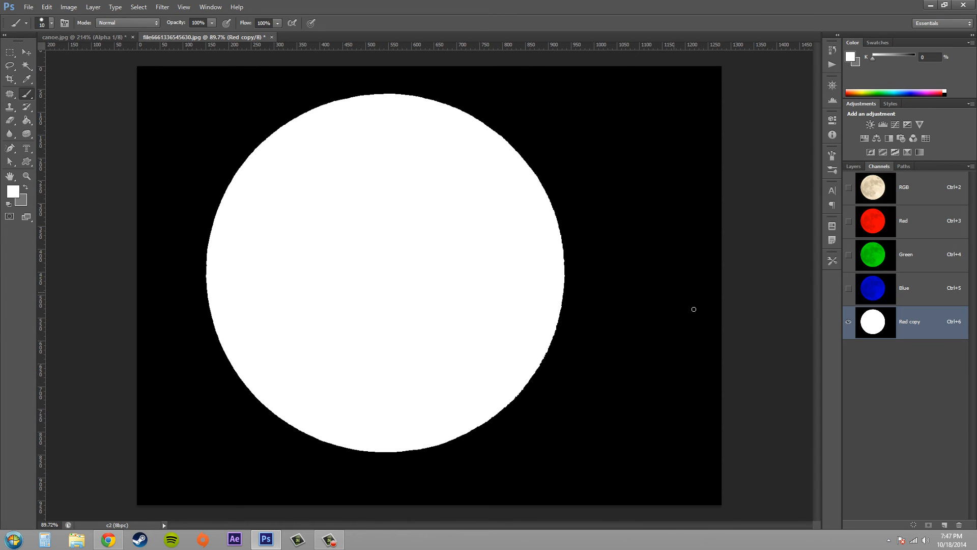
mouse_move(24, 106)
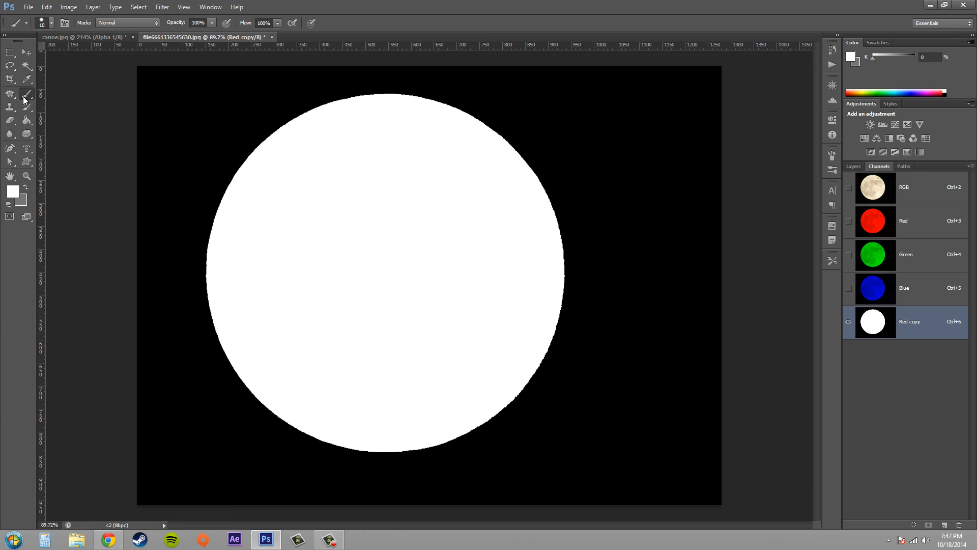
mouse_move(26, 94)
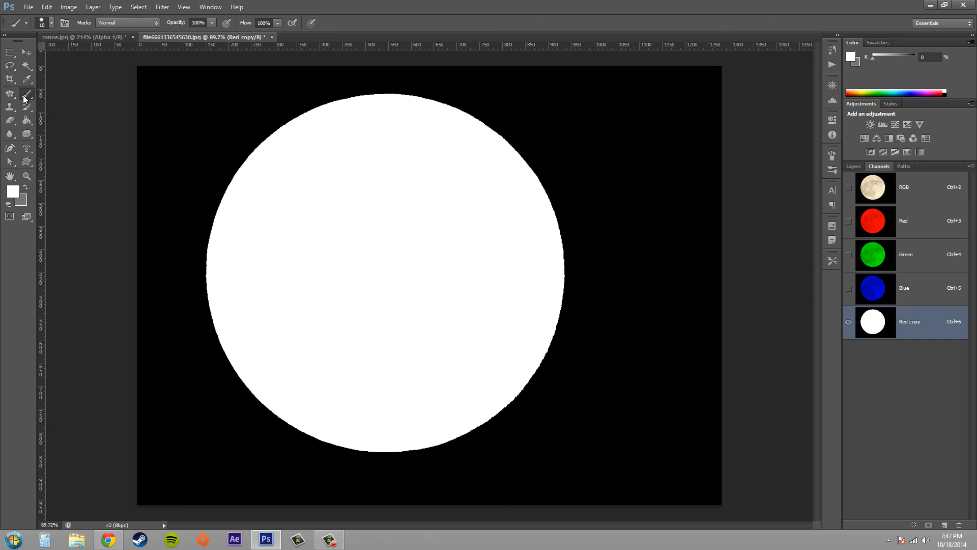
Choose the Brush tool for painting white strokes around the moon
click(24, 93)
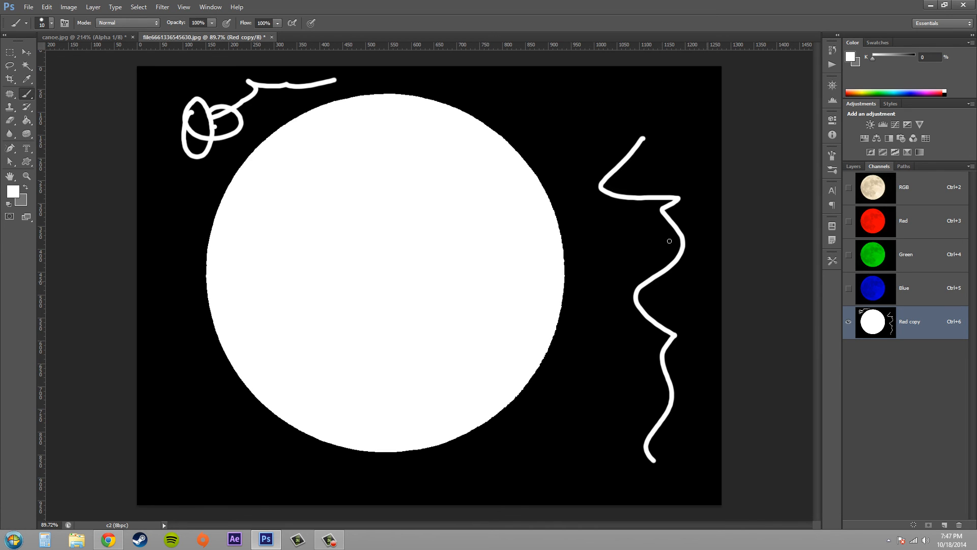
mouse_move(700, 521)
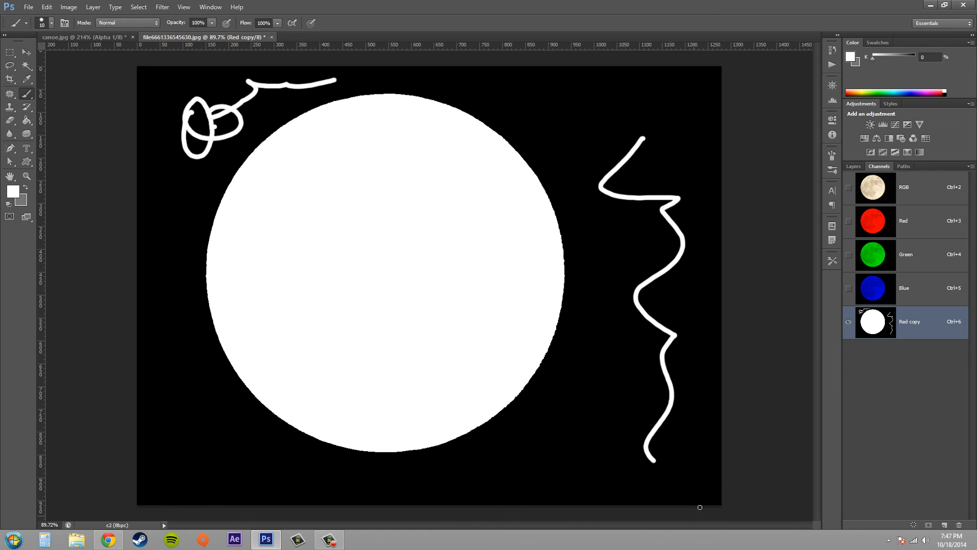
mouse_move(319, 197)
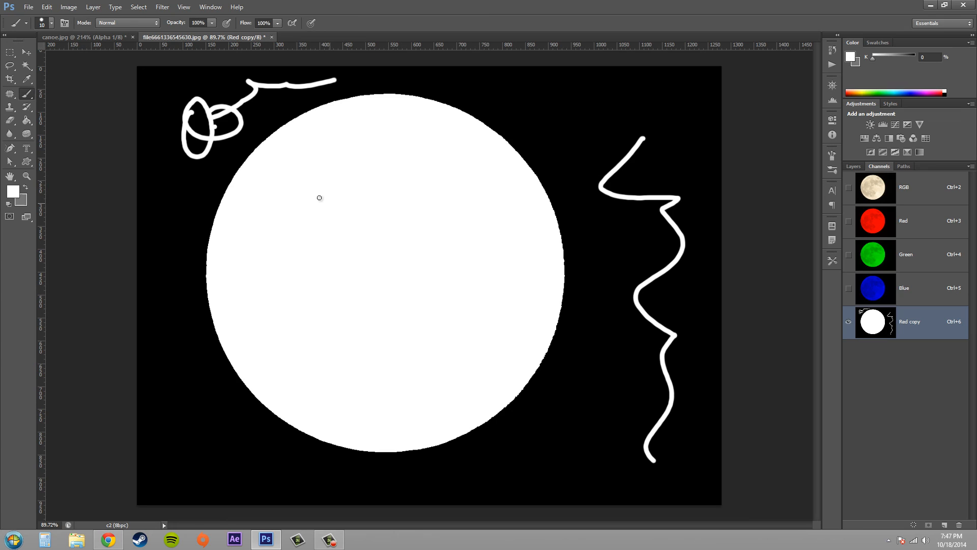